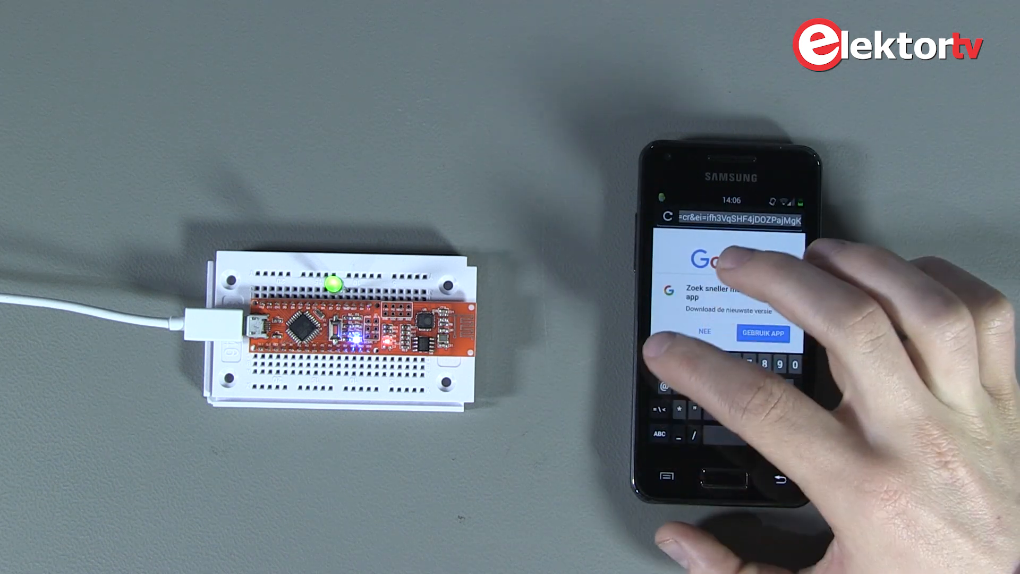
text(192.168.)
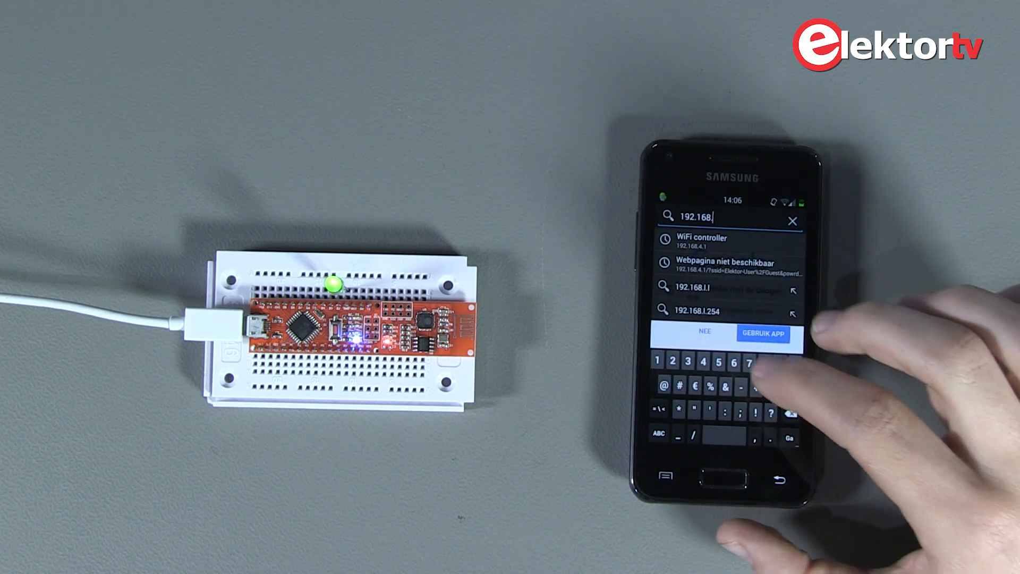
text(116)
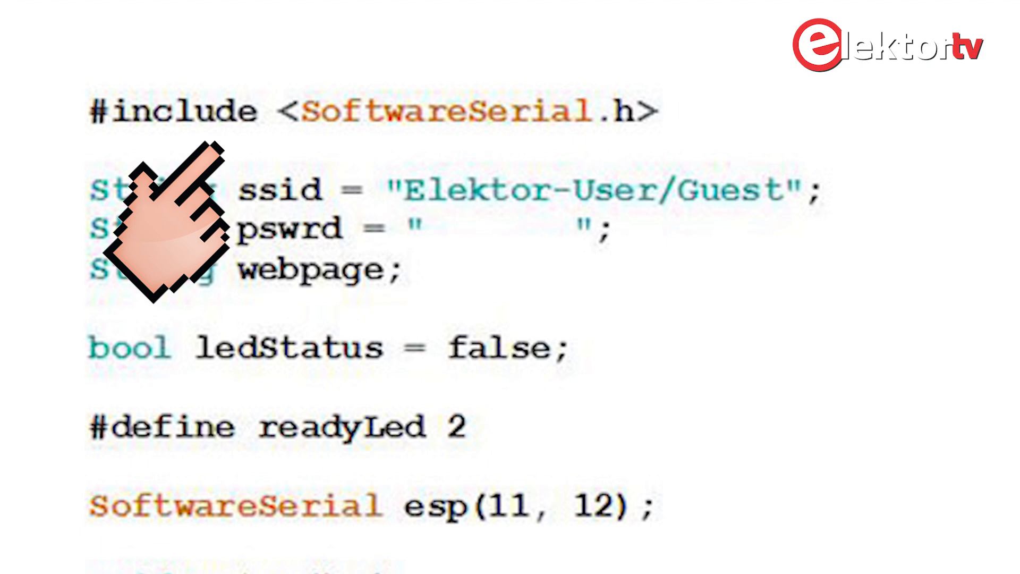
mouse_move(163, 227)
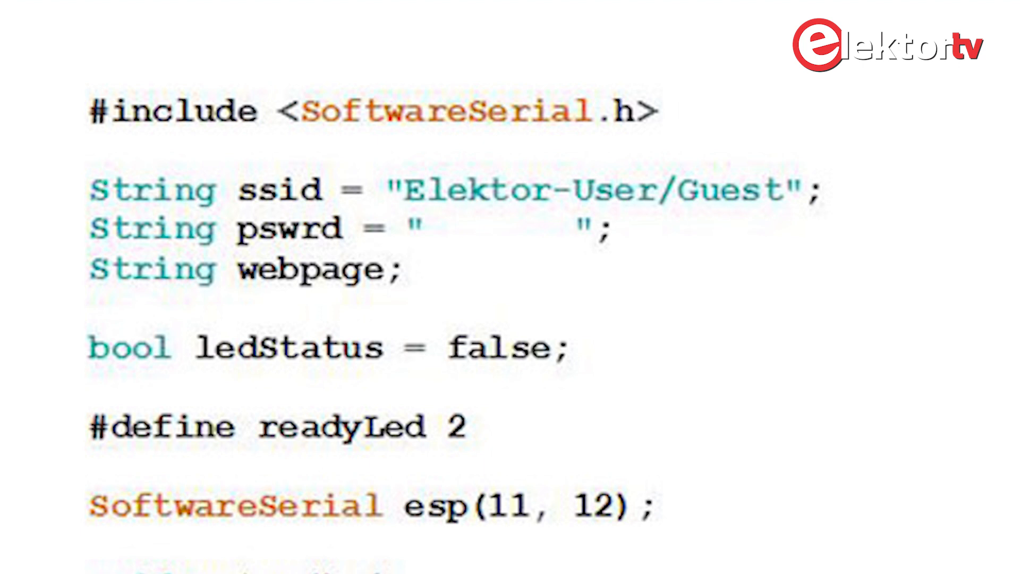
mouse_move(175, 279)
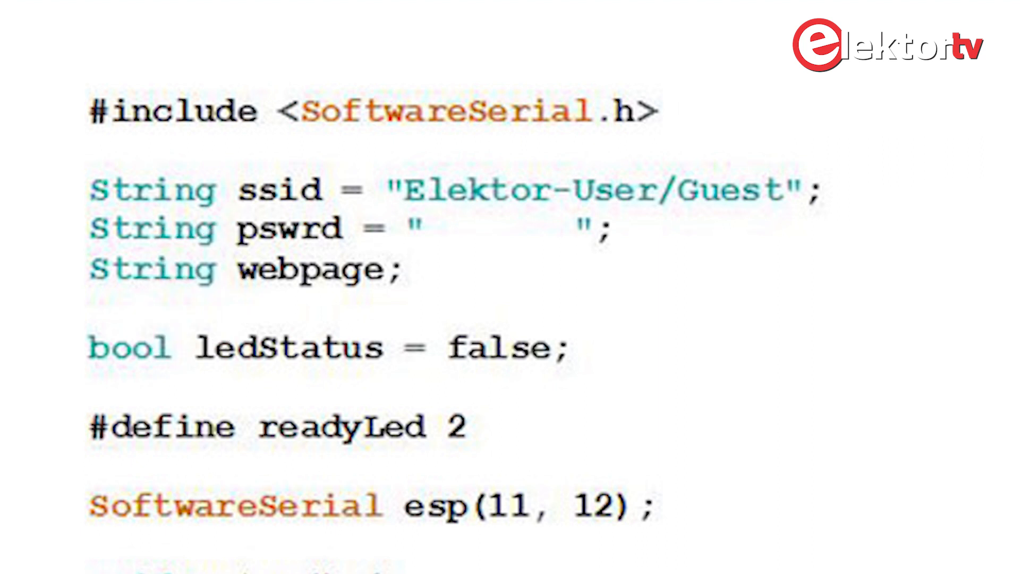
mouse_move(196, 371)
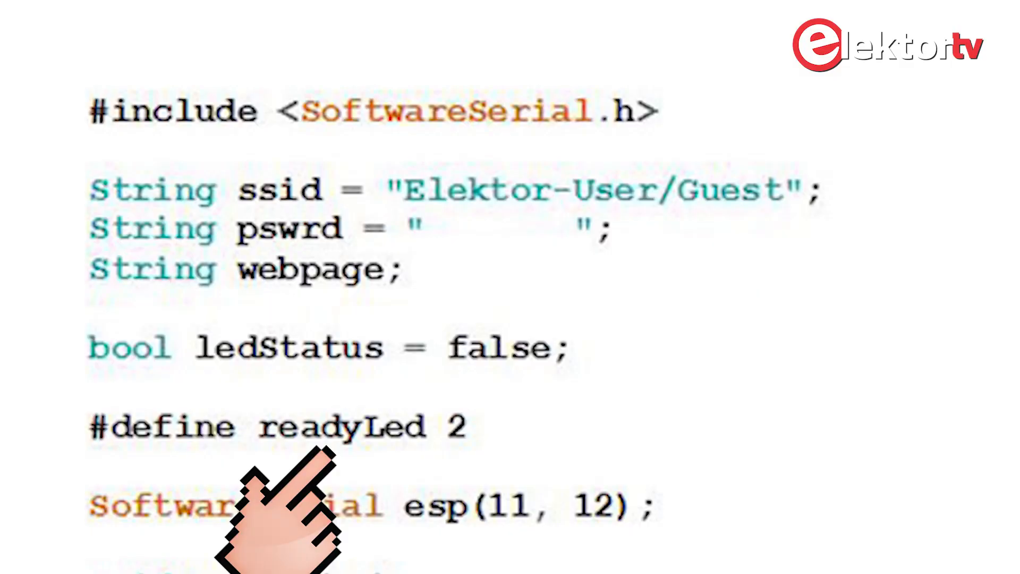
scroll(down, 3)
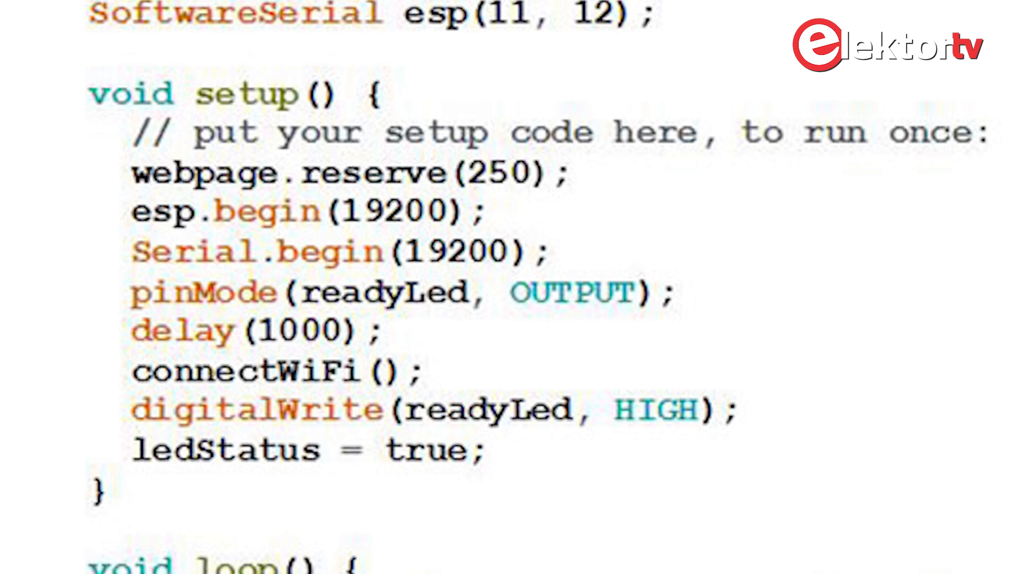
mouse_move(176, 273)
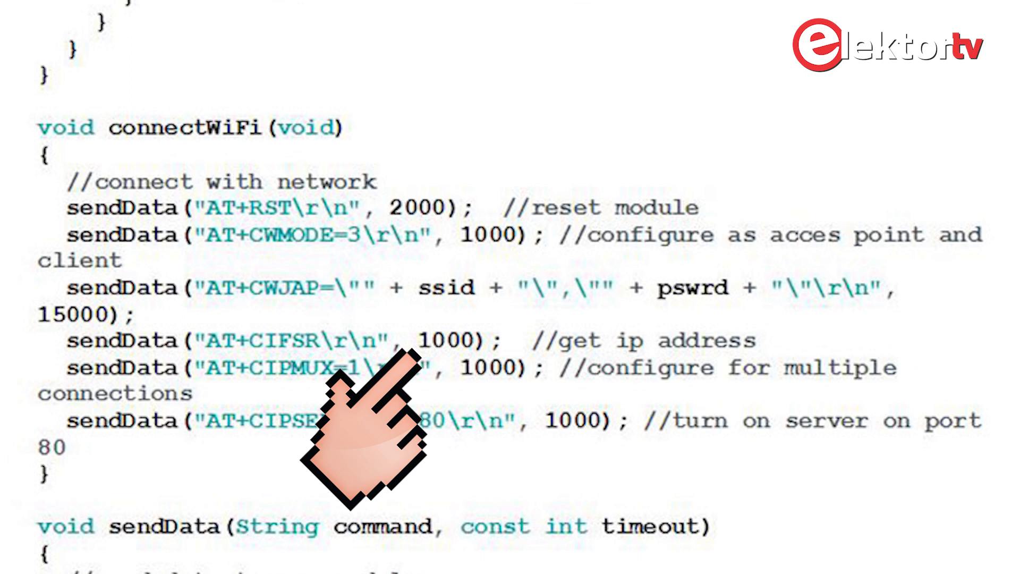
mouse_move(481, 508)
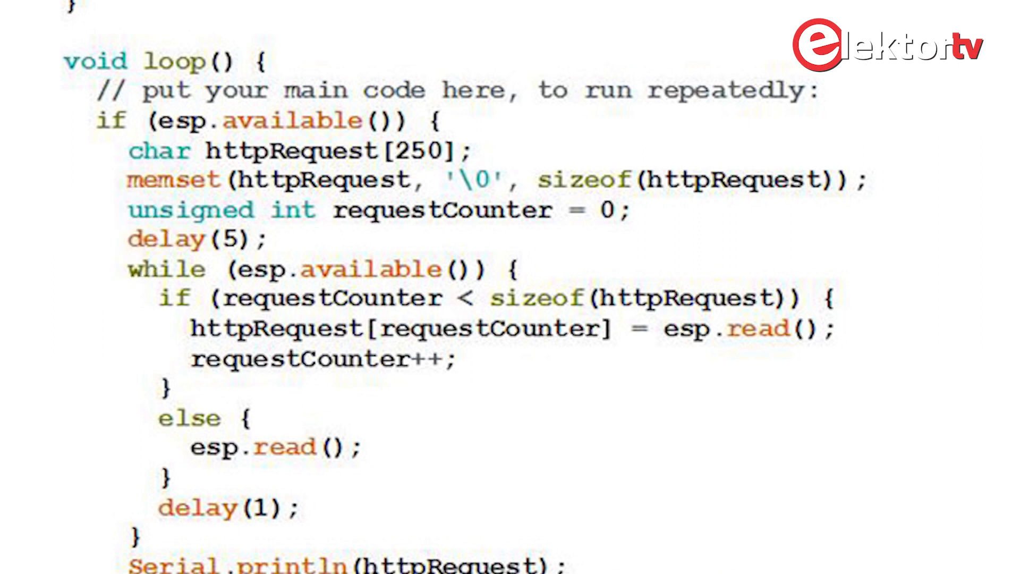
mouse_move(163, 273)
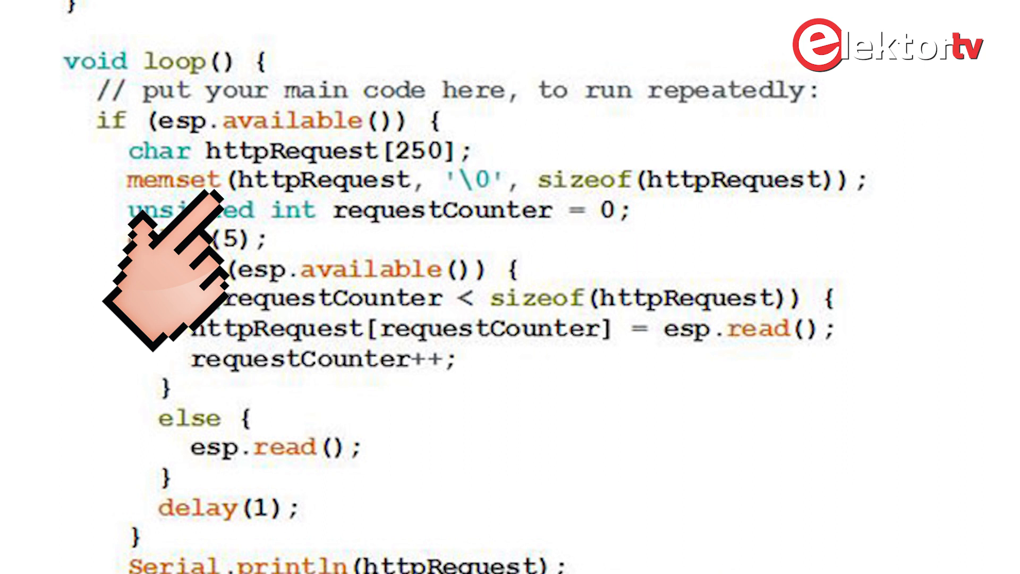